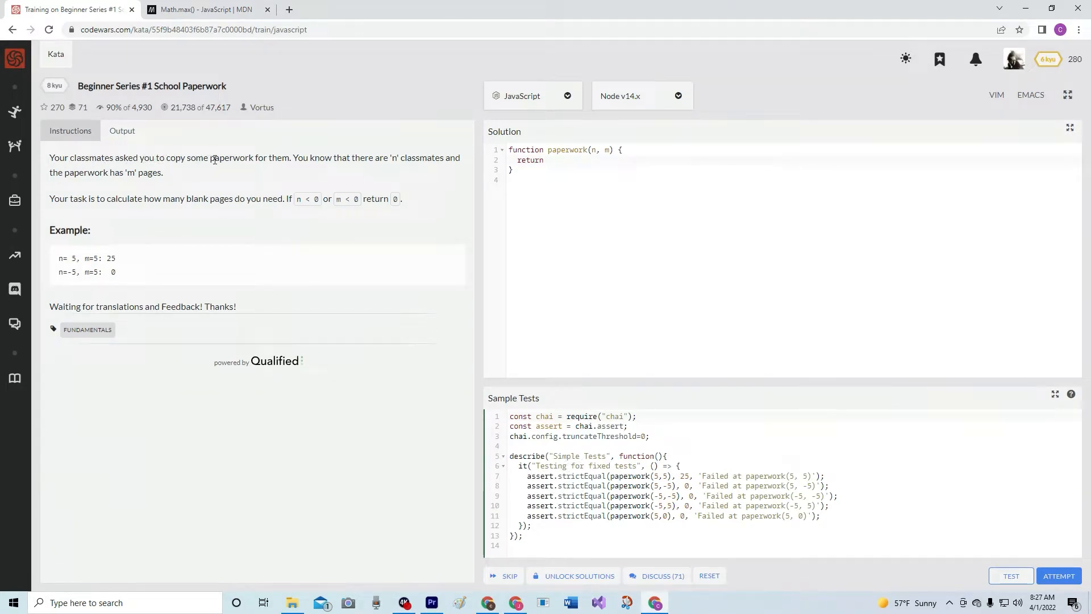
mouse_move(370, 171)
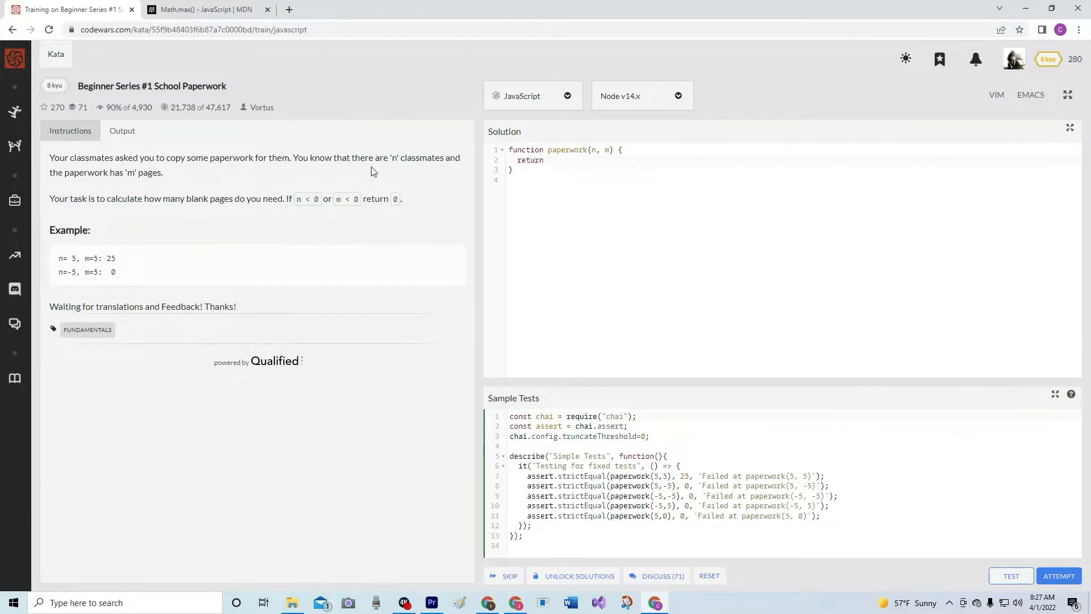
mouse_move(72, 186)
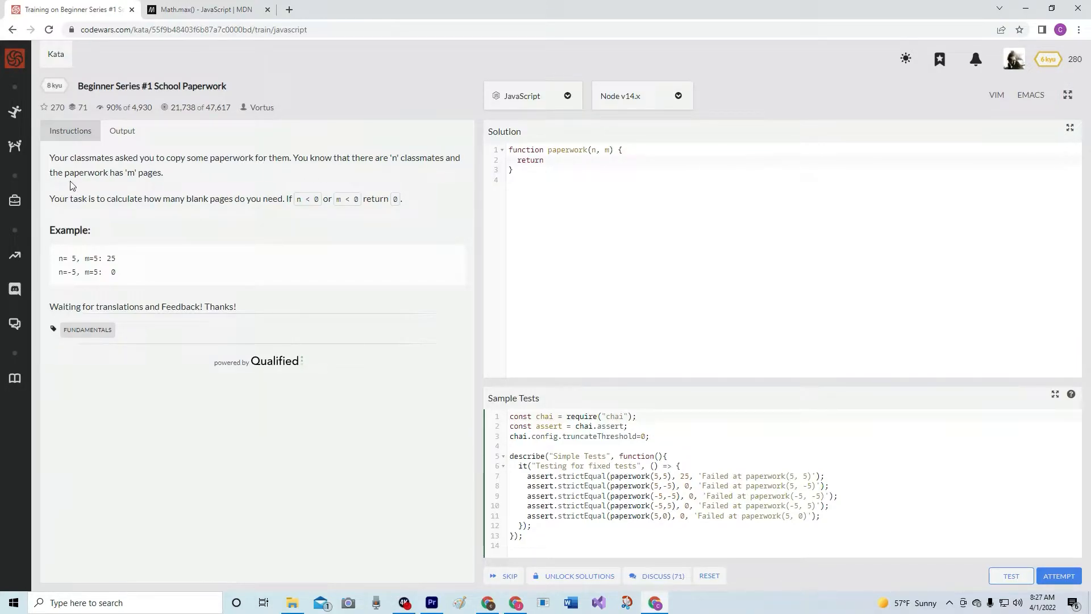
mouse_move(114, 216)
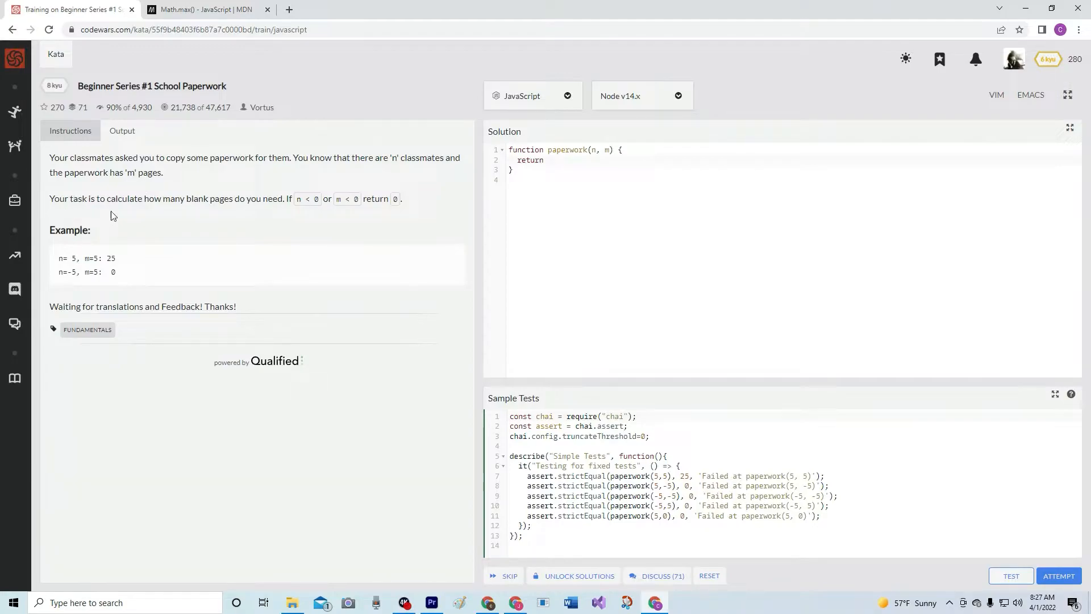
mouse_move(196, 215)
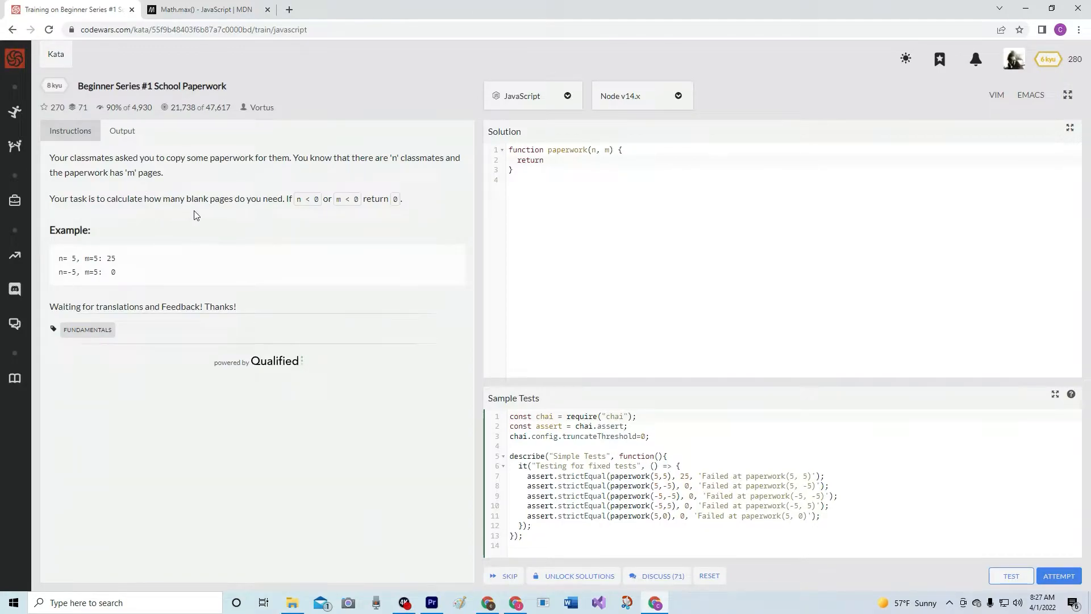
mouse_move(235, 213)
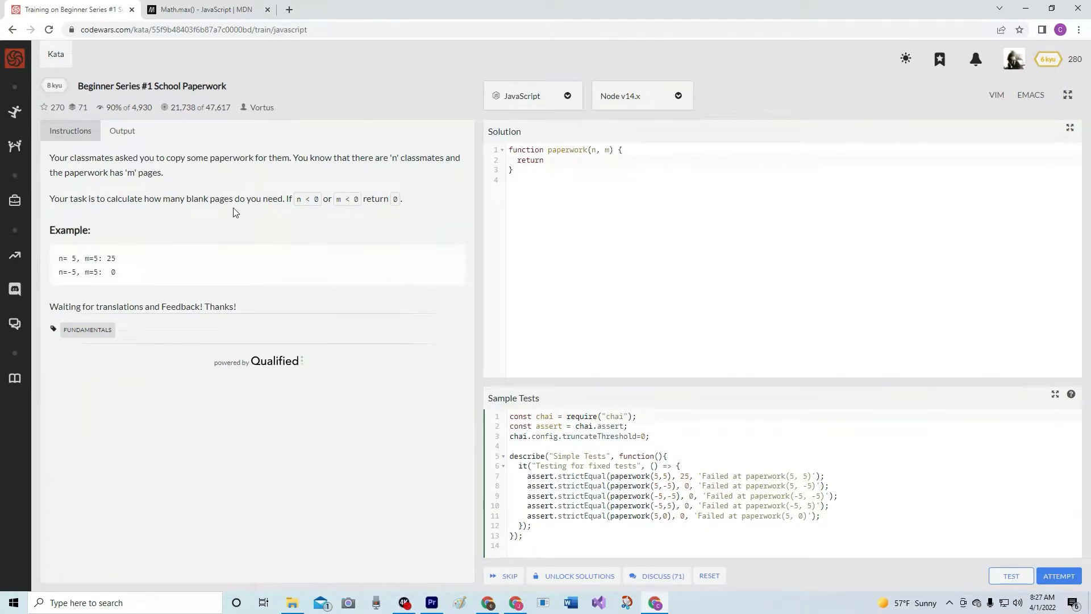
mouse_move(292, 209)
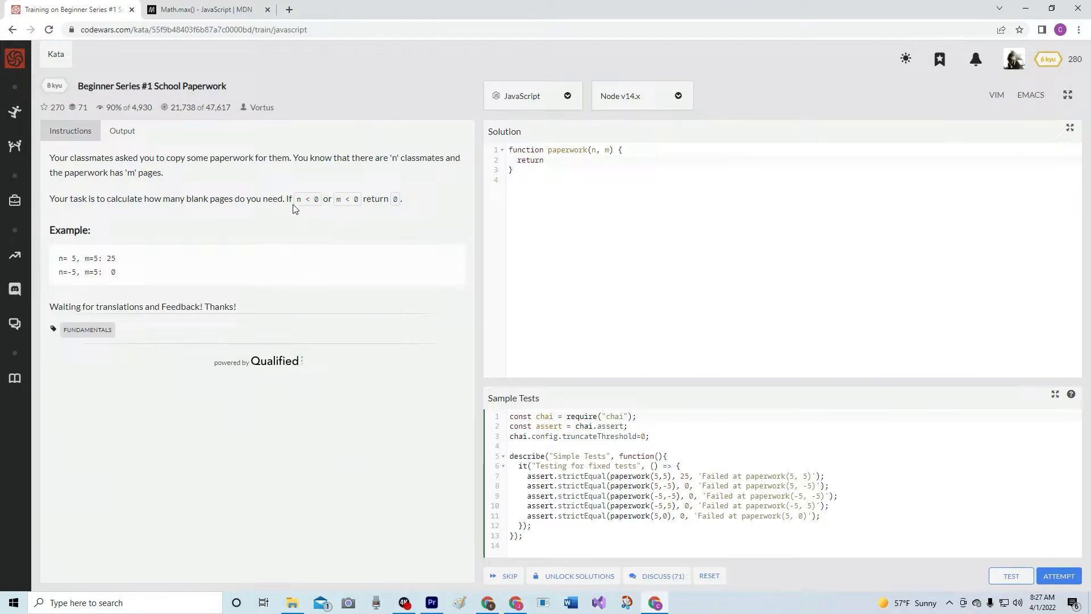
mouse_move(355, 212)
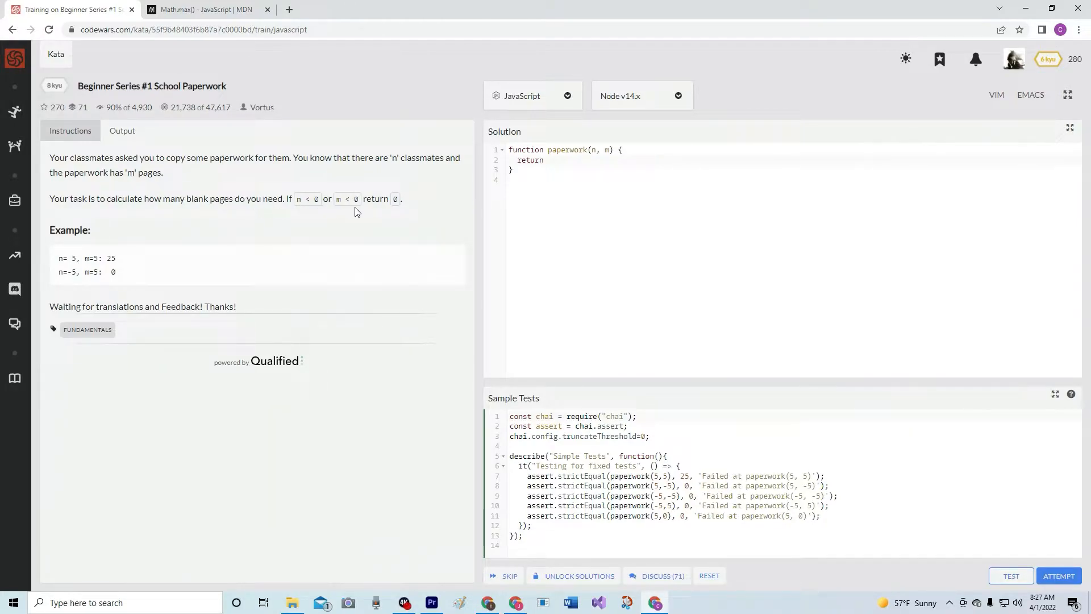
mouse_move(388, 214)
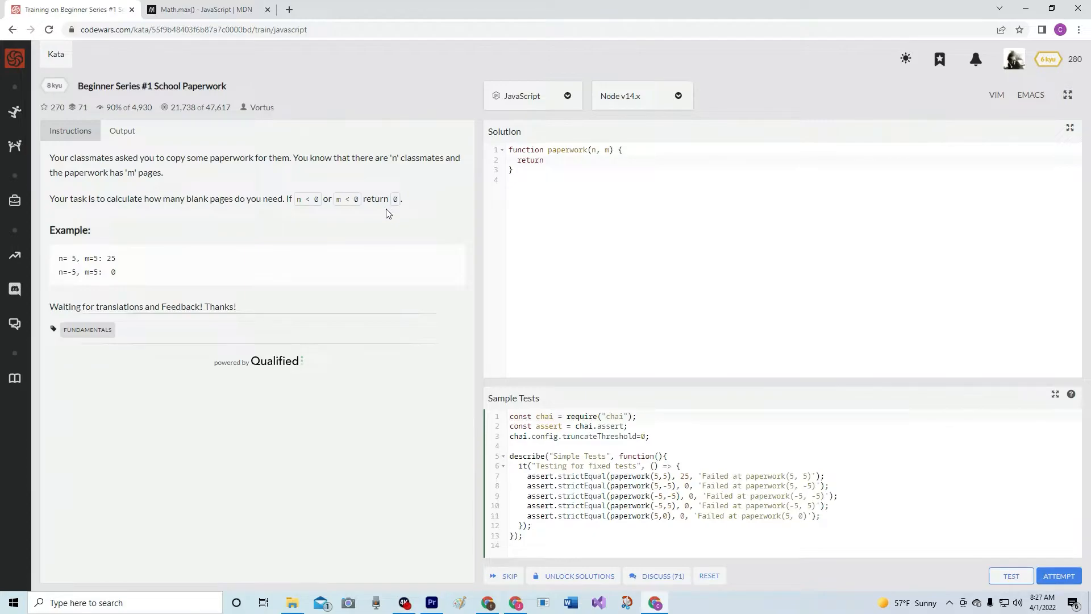
mouse_move(108, 263)
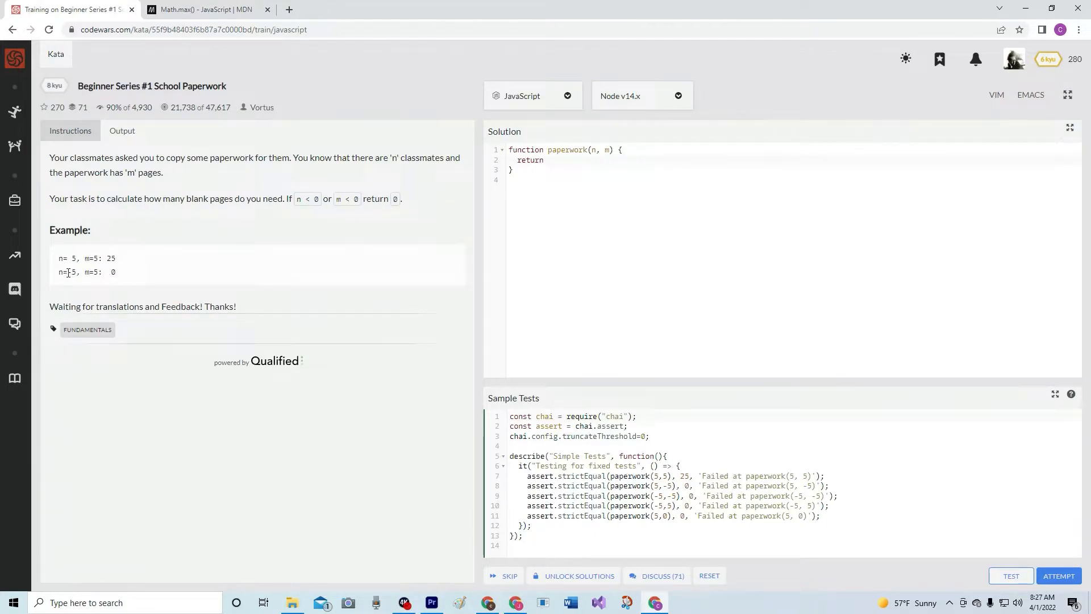
Return 'n > 0 && m > 0 ? m * n : 0' and run the sample tests against it
double_click(113, 271)
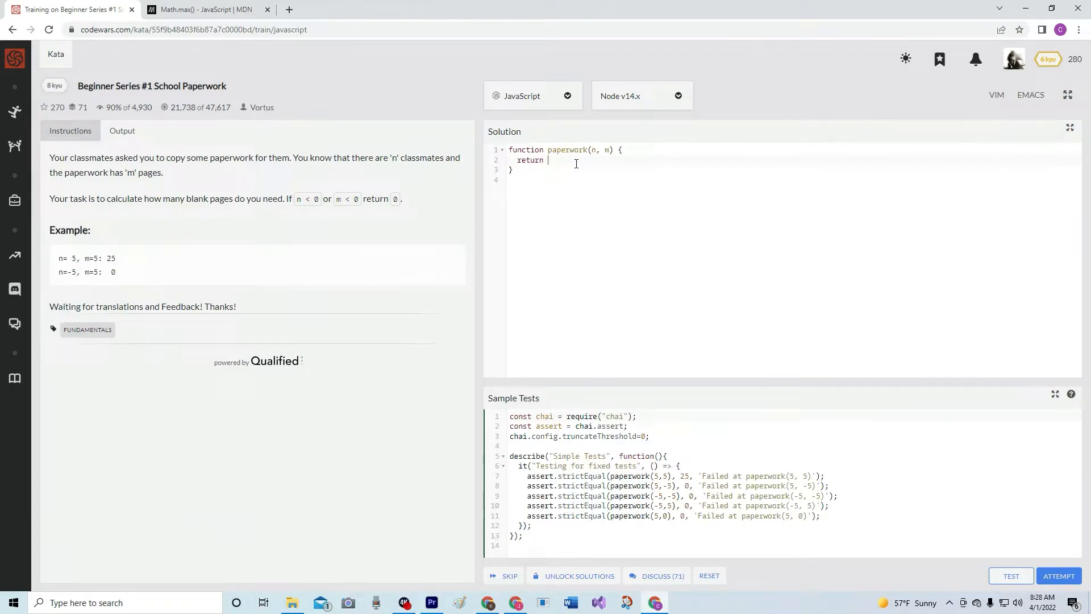
type("n")
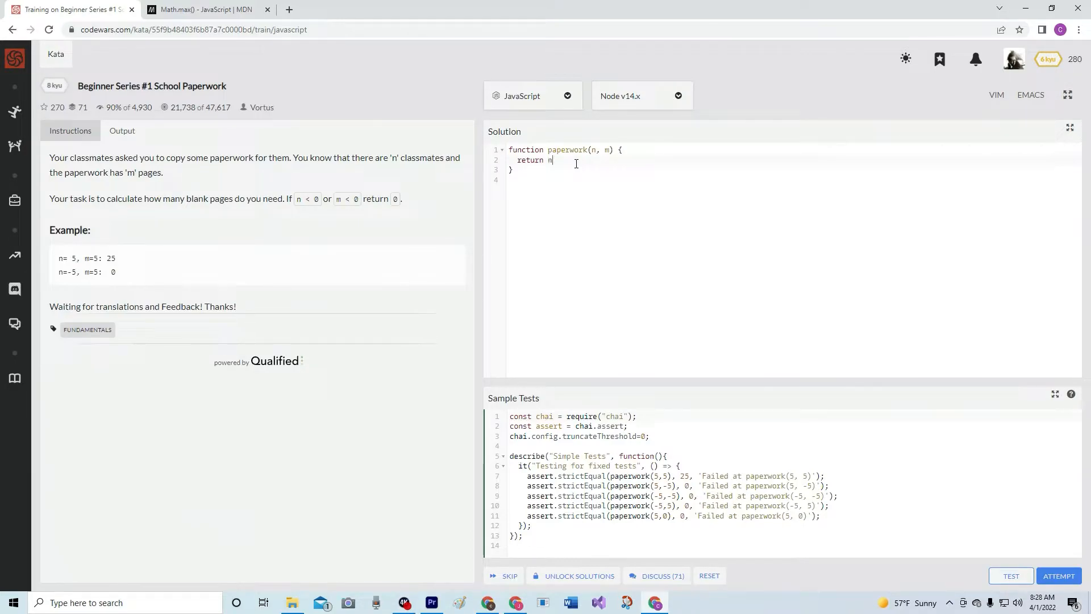
type("> 0")
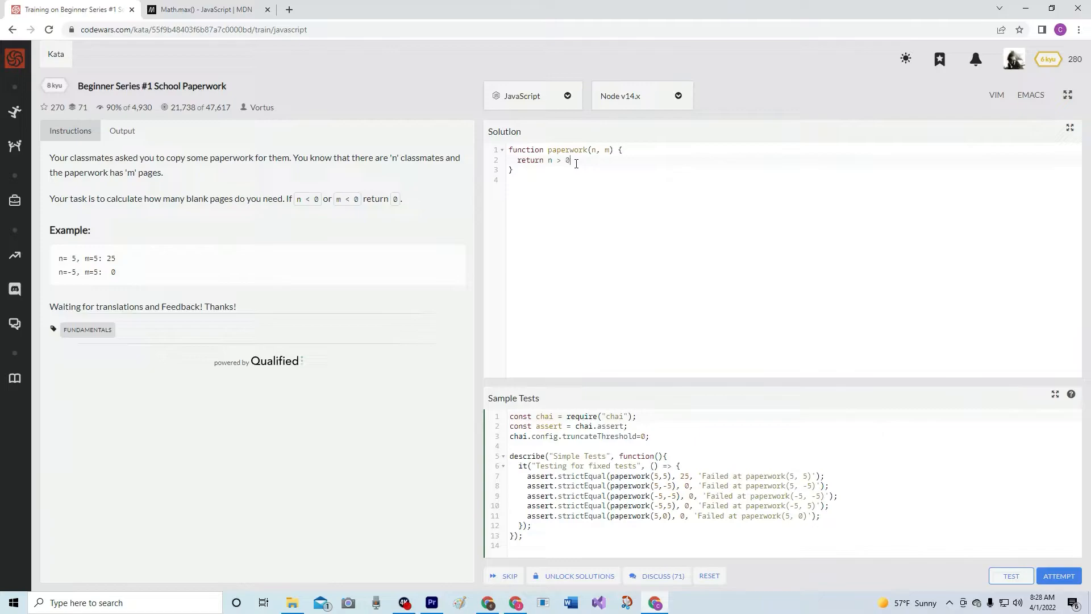
type("&& m >")
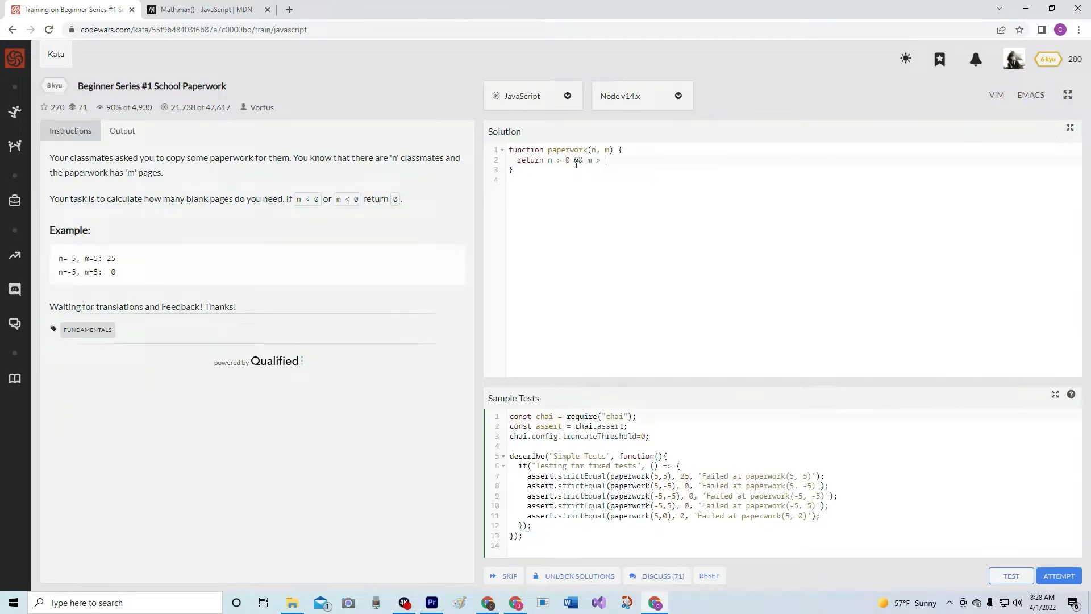
type("0 ?")
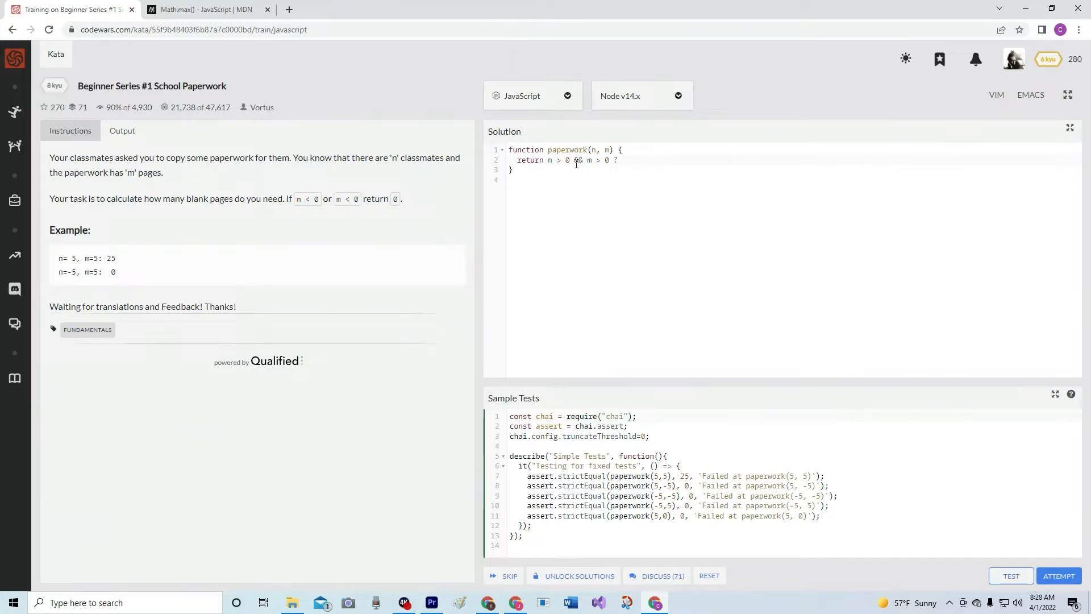
type("m")
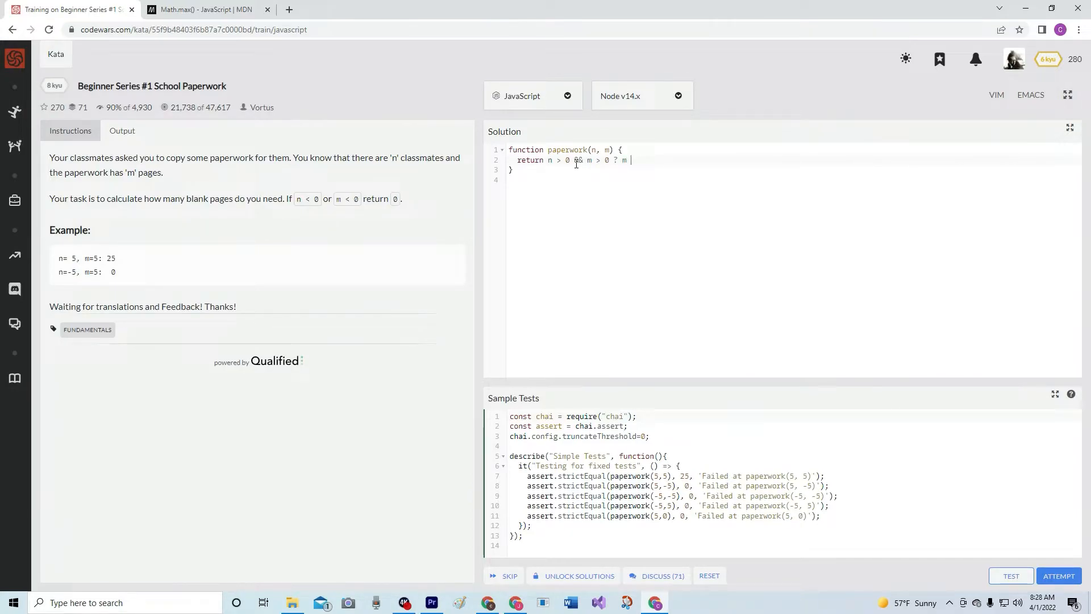
type("* n")
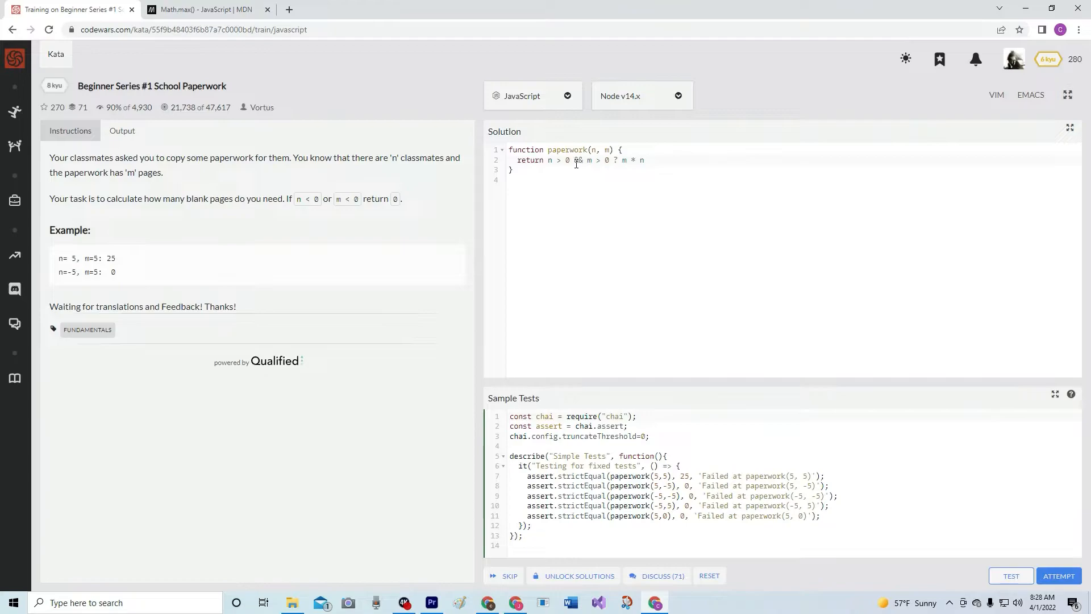
type(": 0")
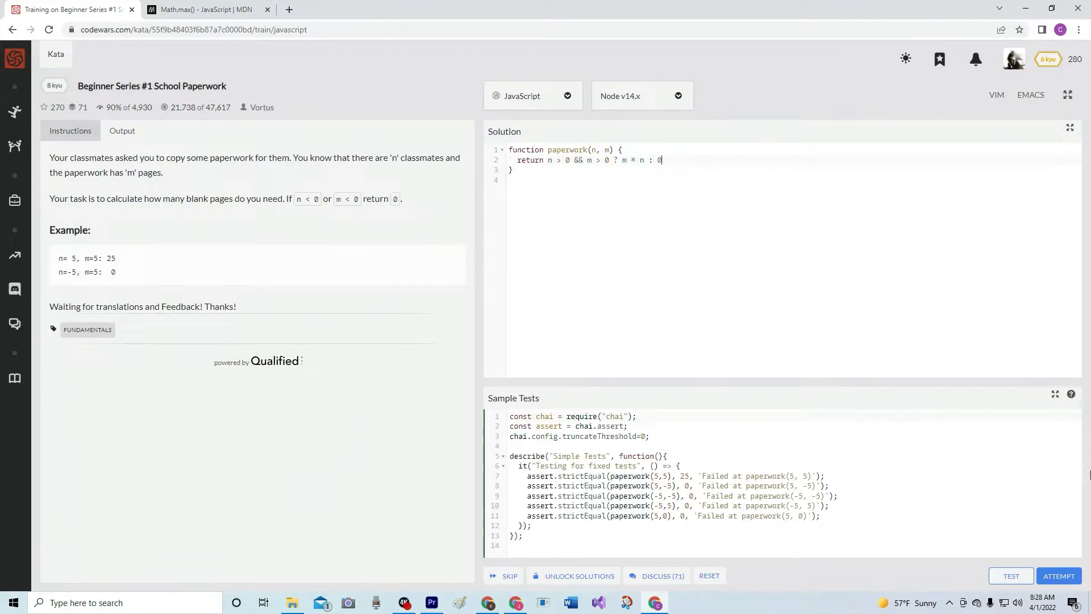
left_click(1011, 575)
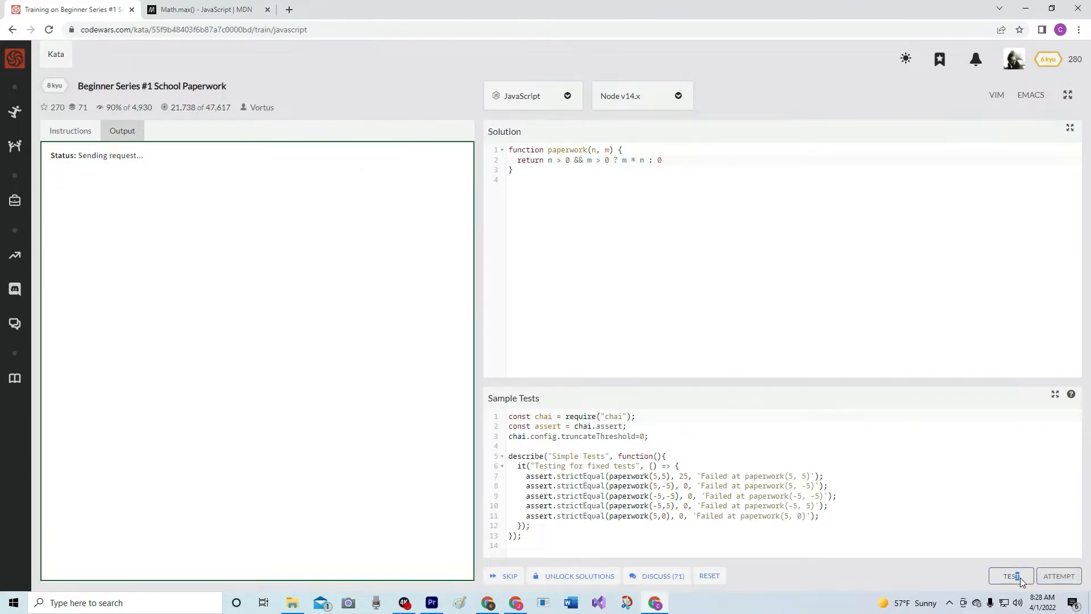
Delete the ternary expression, leaving only the return keyword
left_click(1011, 575)
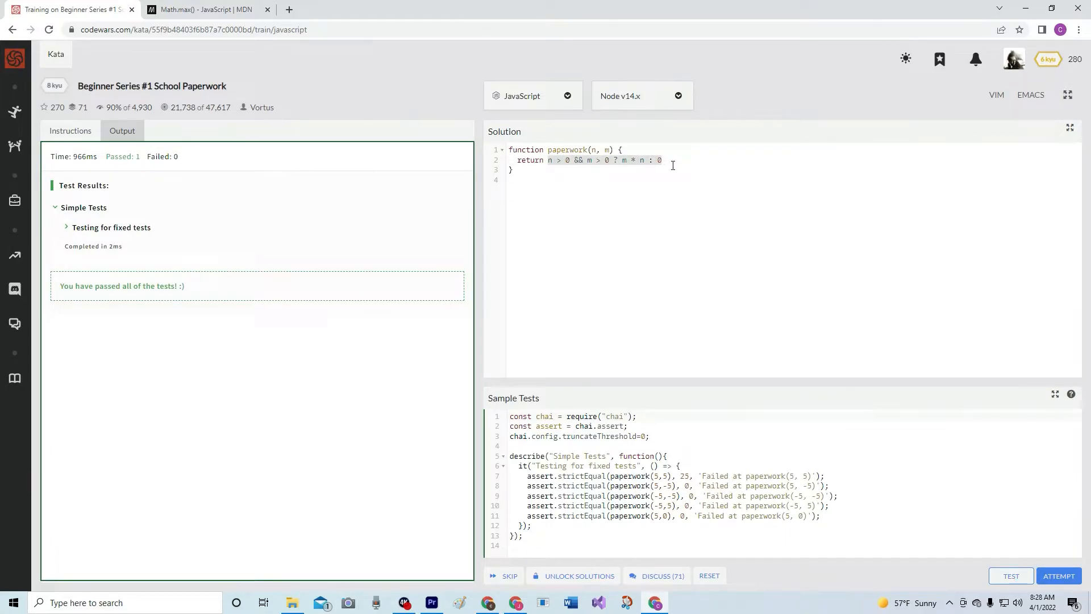
key("Backspace")
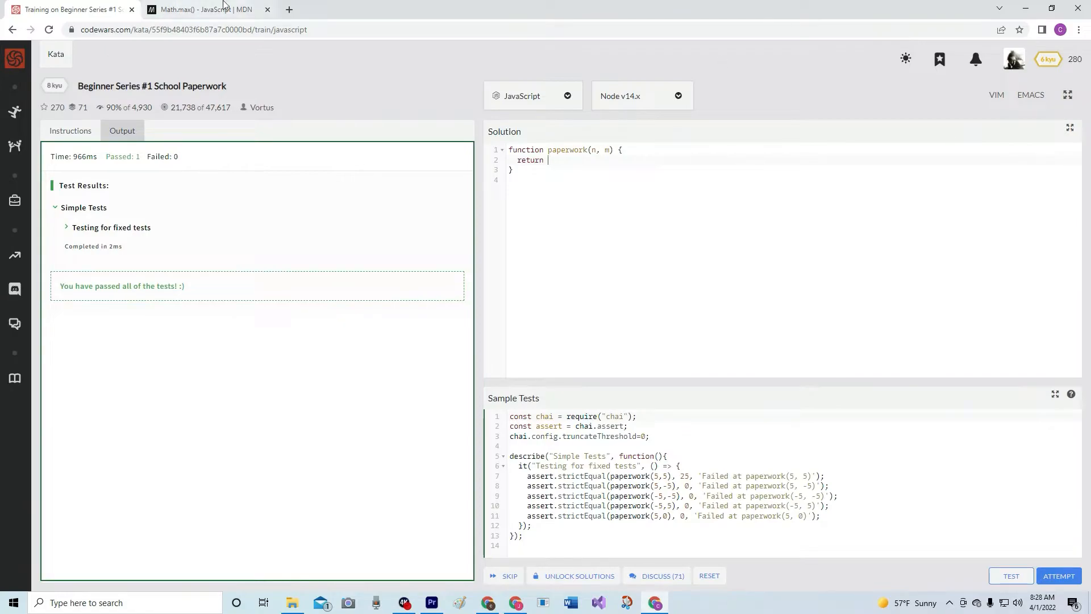
left_click(203, 9)
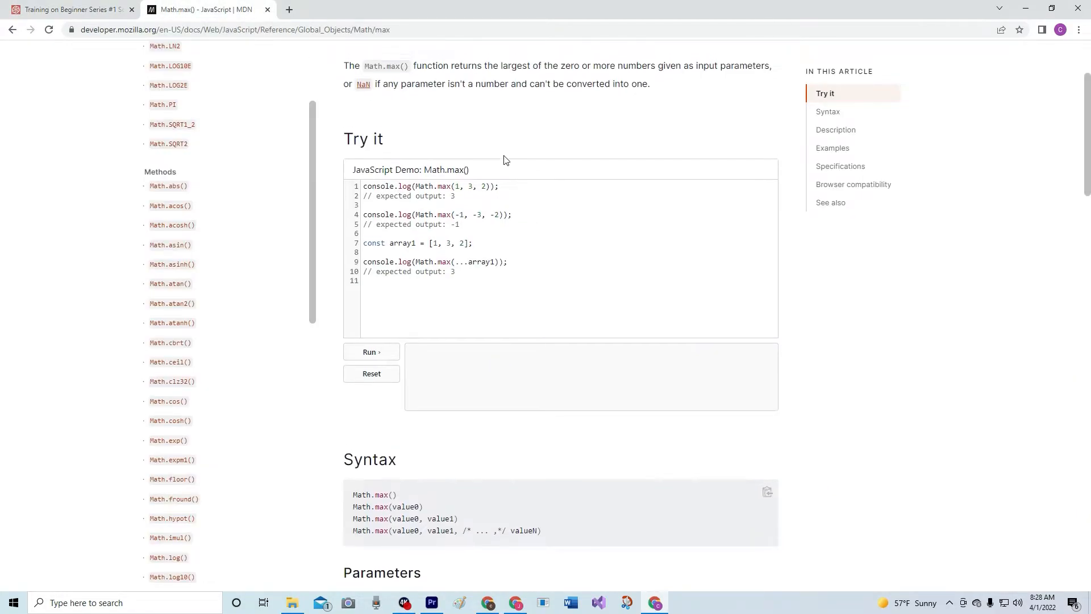
scroll("up", 3)
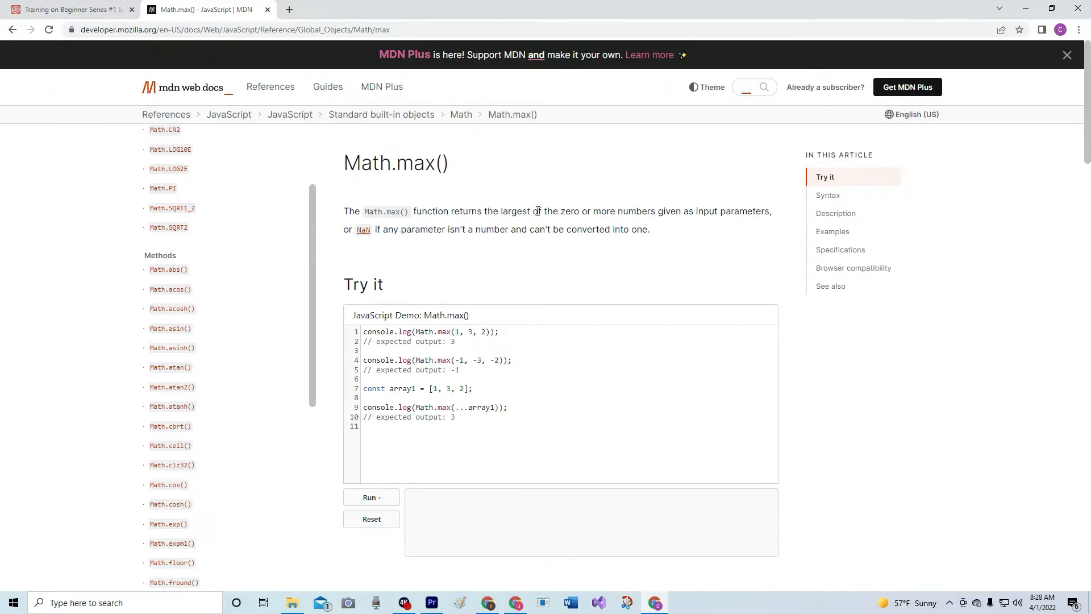
mouse_move(569, 213)
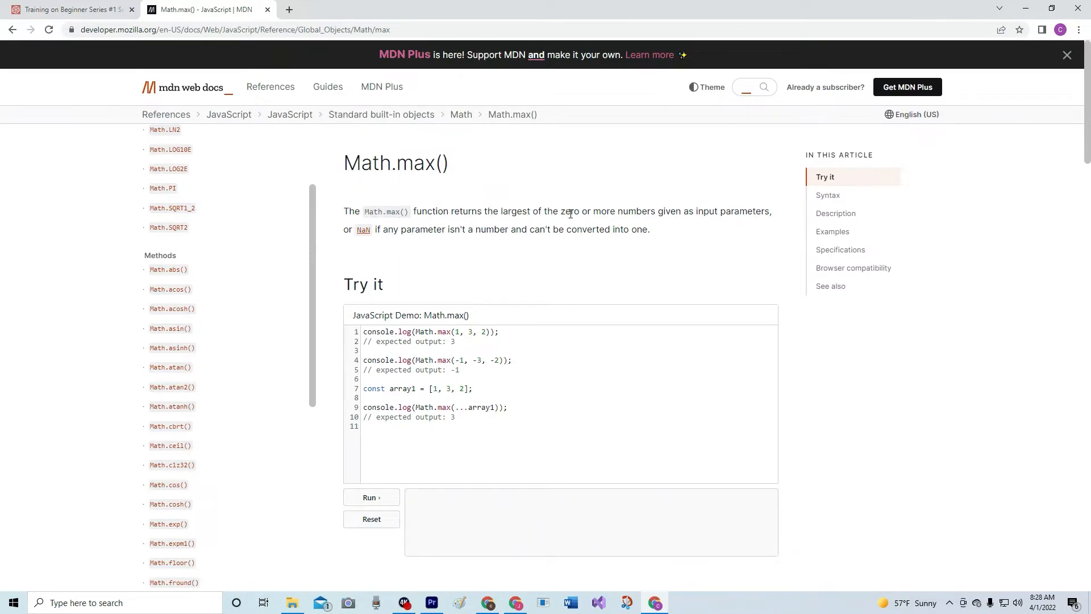
mouse_move(721, 214)
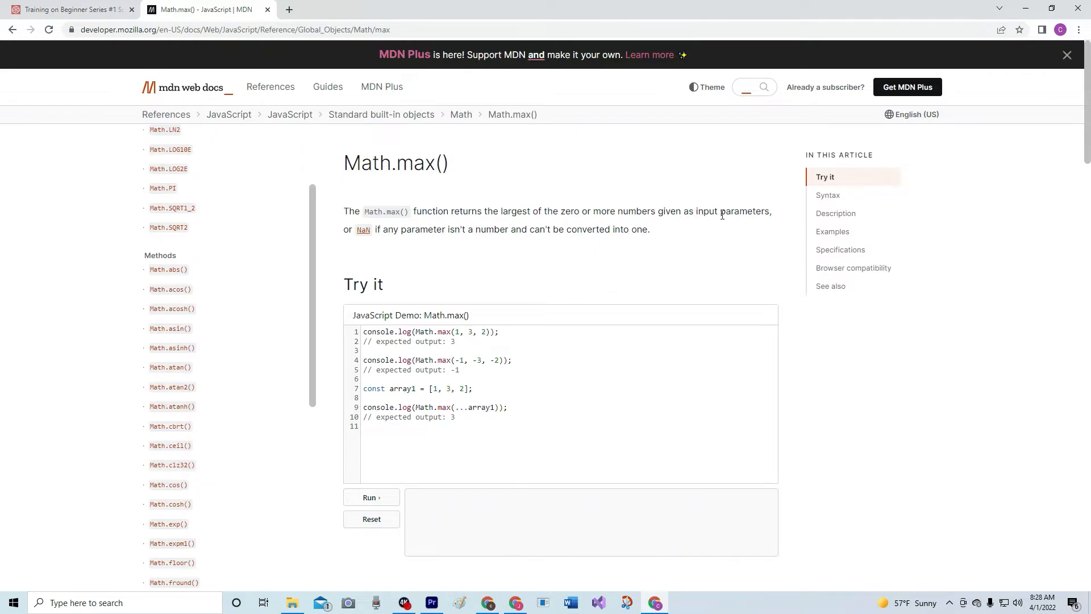
mouse_move(382, 244)
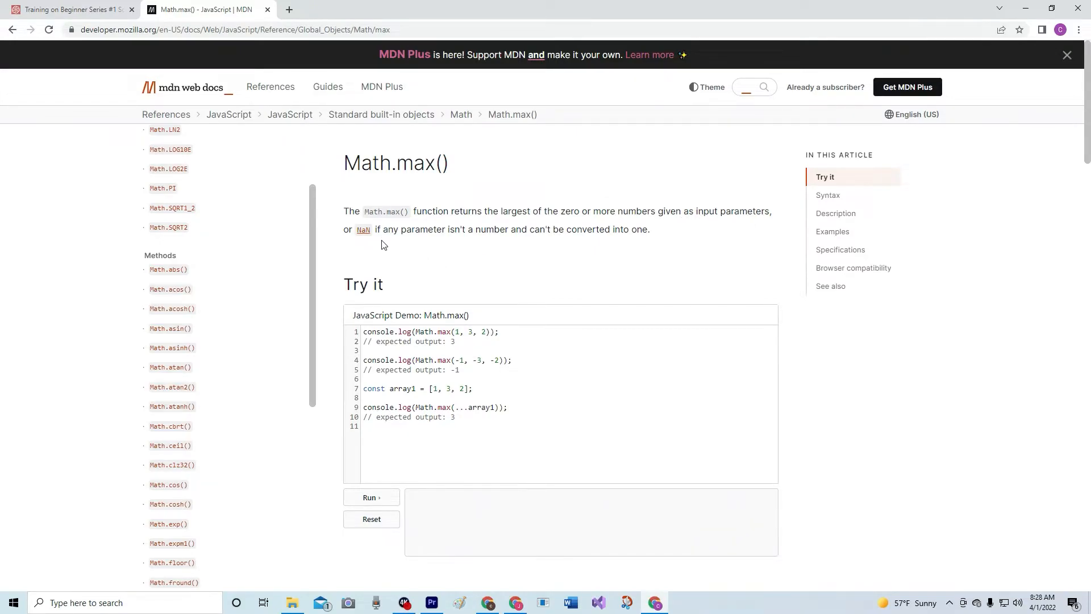
mouse_move(519, 249)
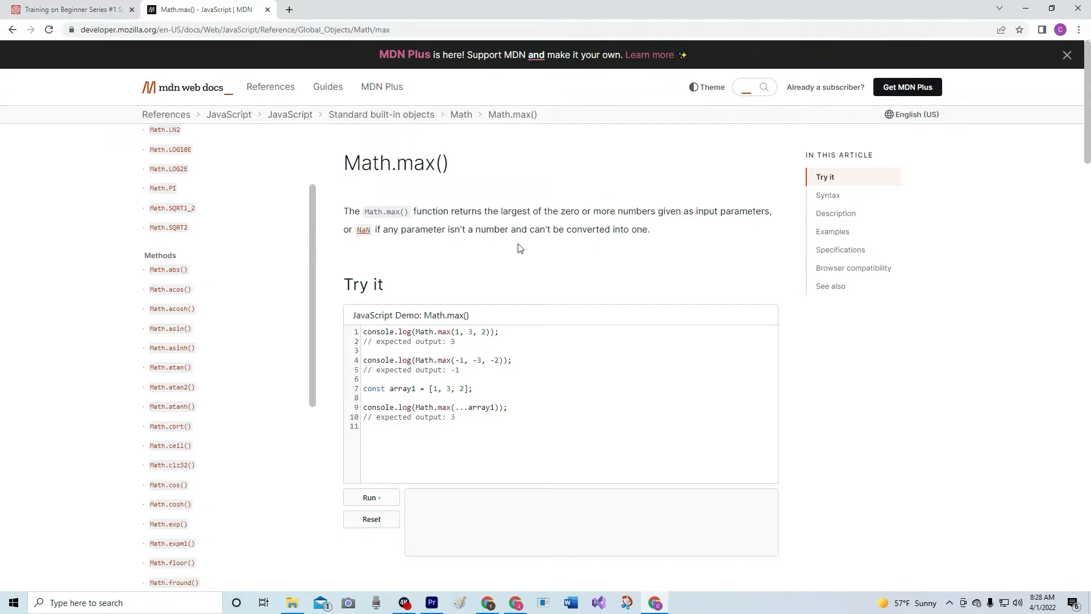
mouse_move(644, 246)
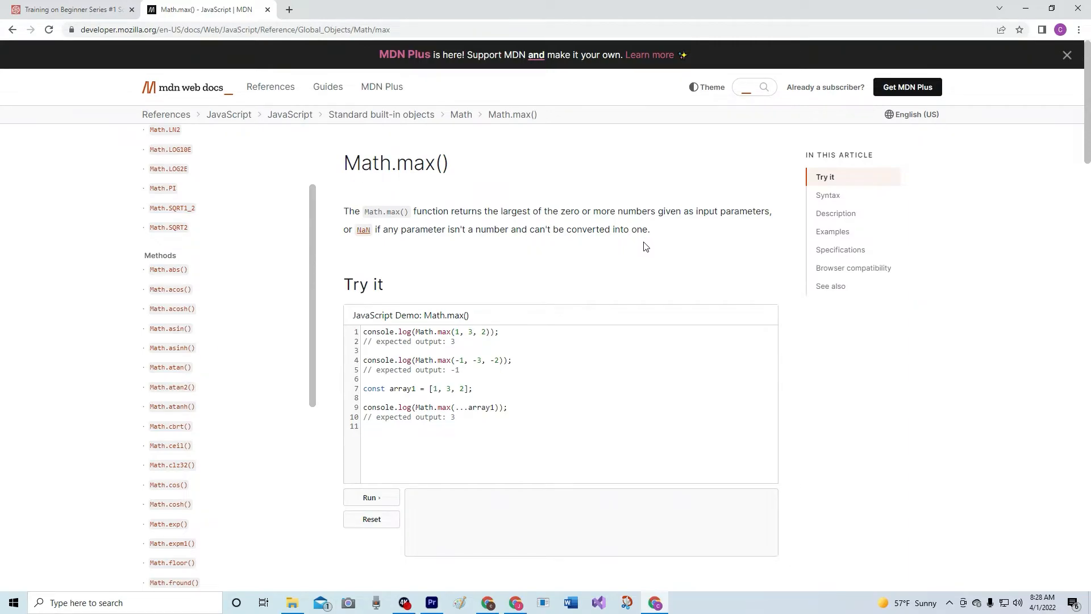
mouse_move(455, 334)
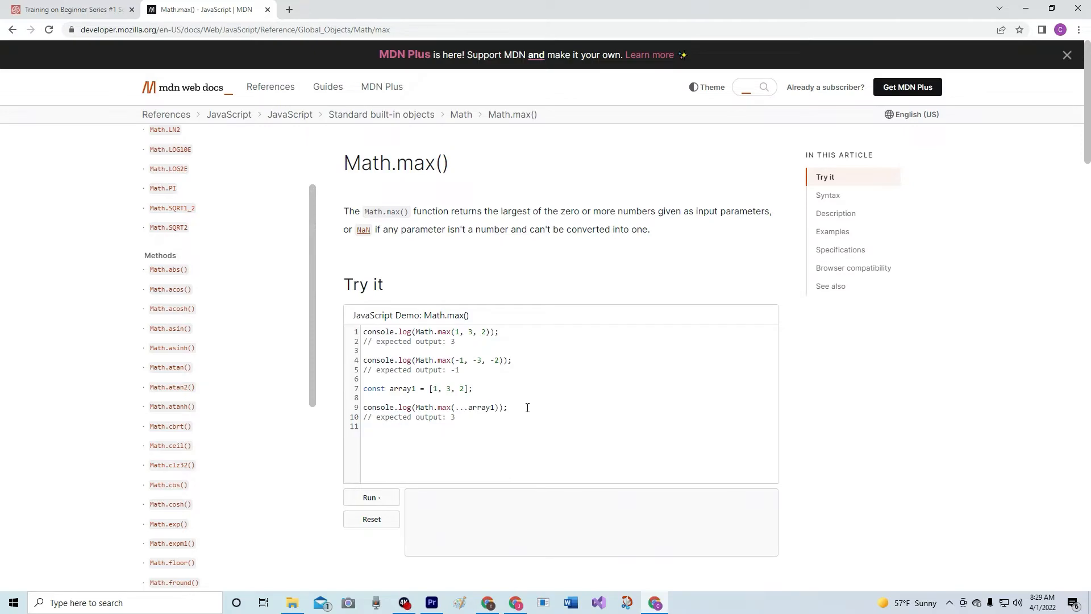
scroll("down", 3)
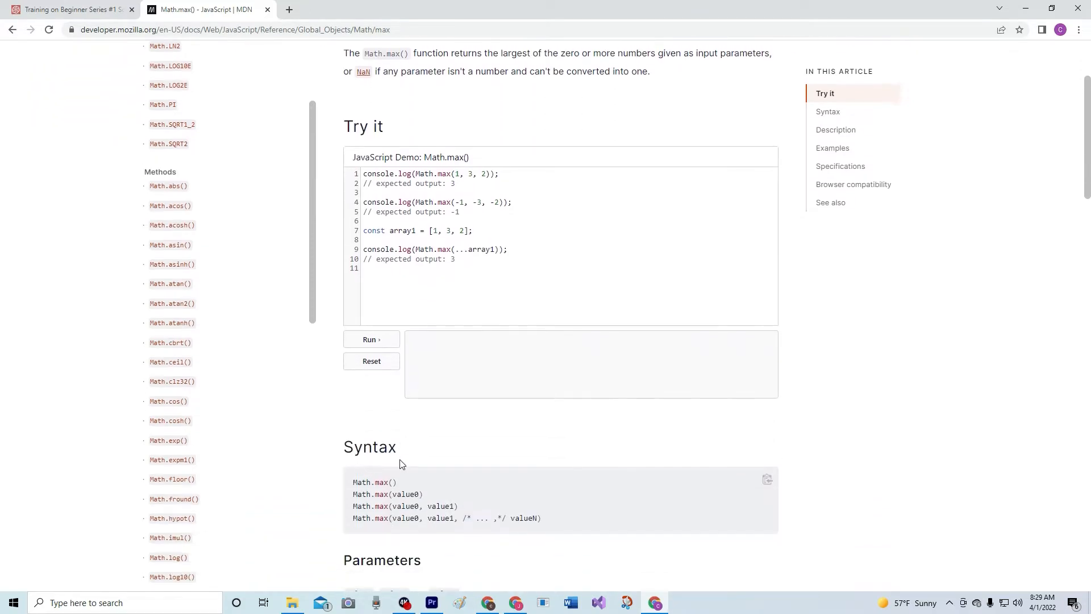
mouse_move(384, 518)
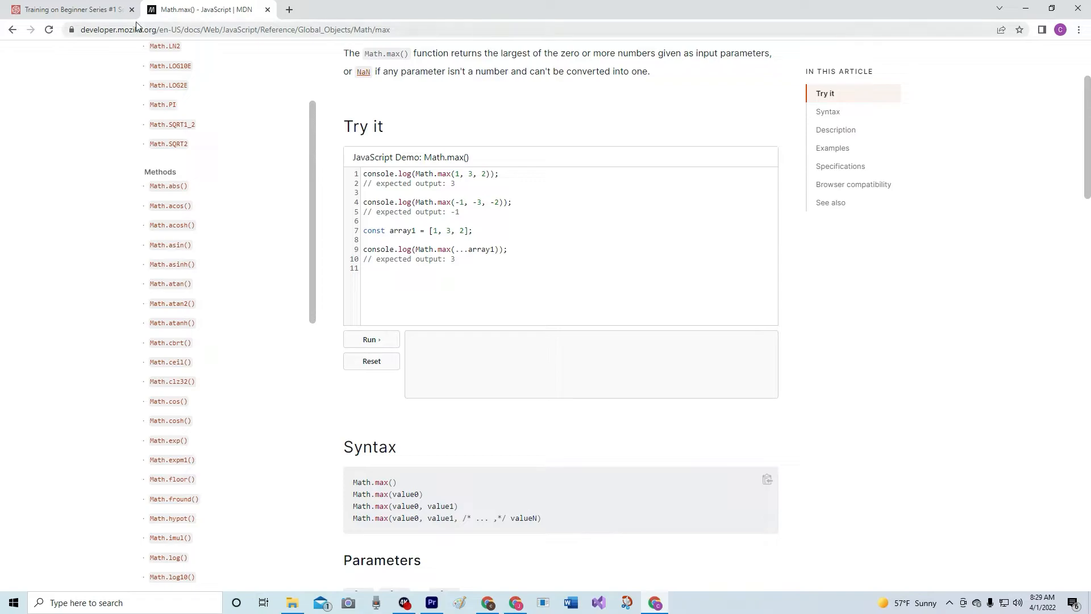
mouse_move(69, 9)
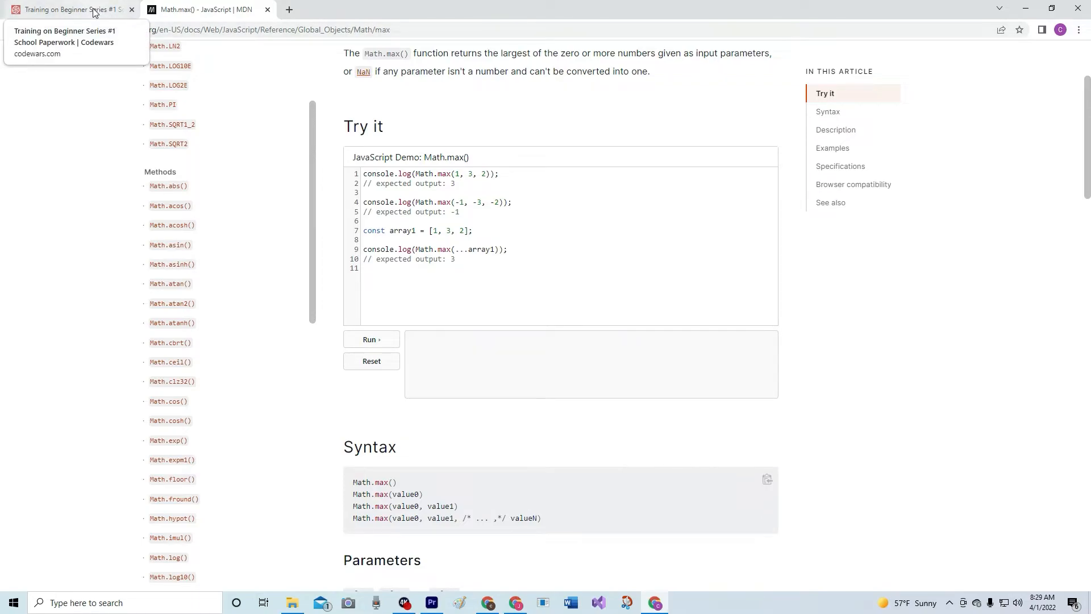
Back in the kata, return Math.max(0,n) * Math.max(0,m) and run all tests
left_click(66, 9)
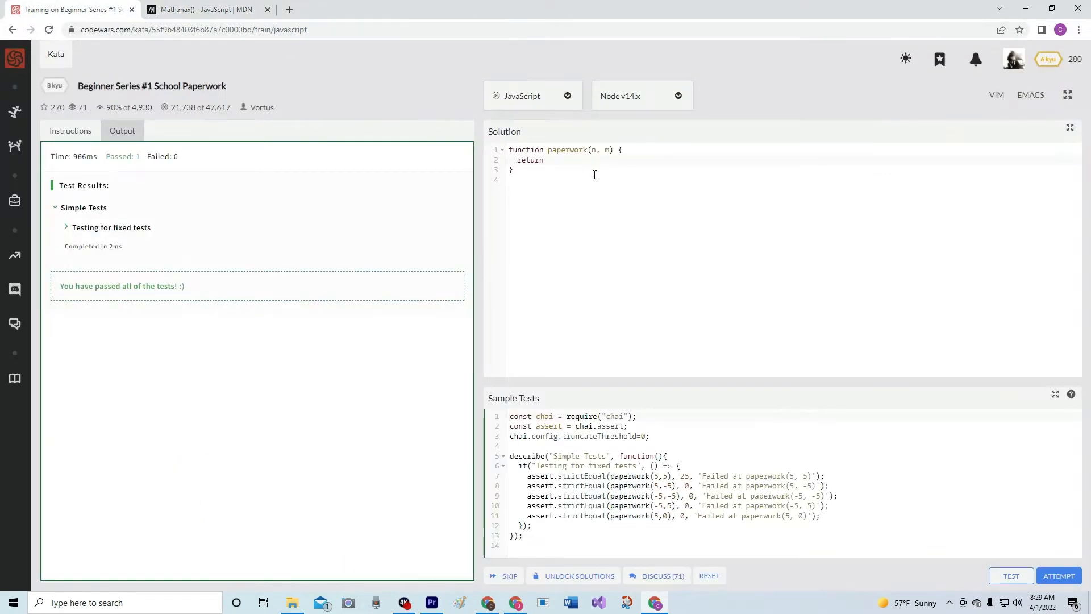
type("M")
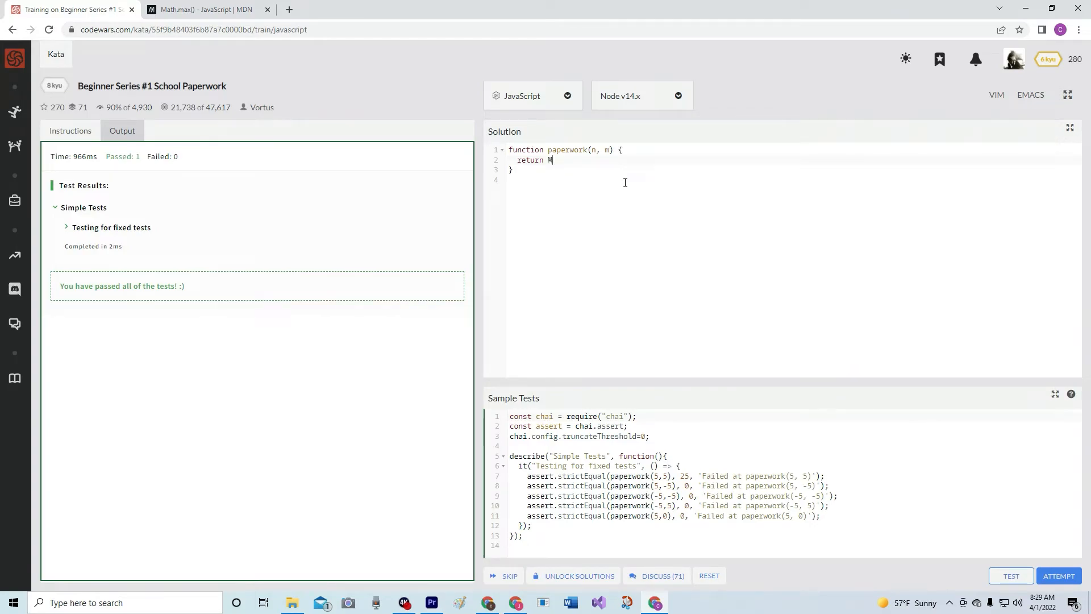
type("ath.ma")
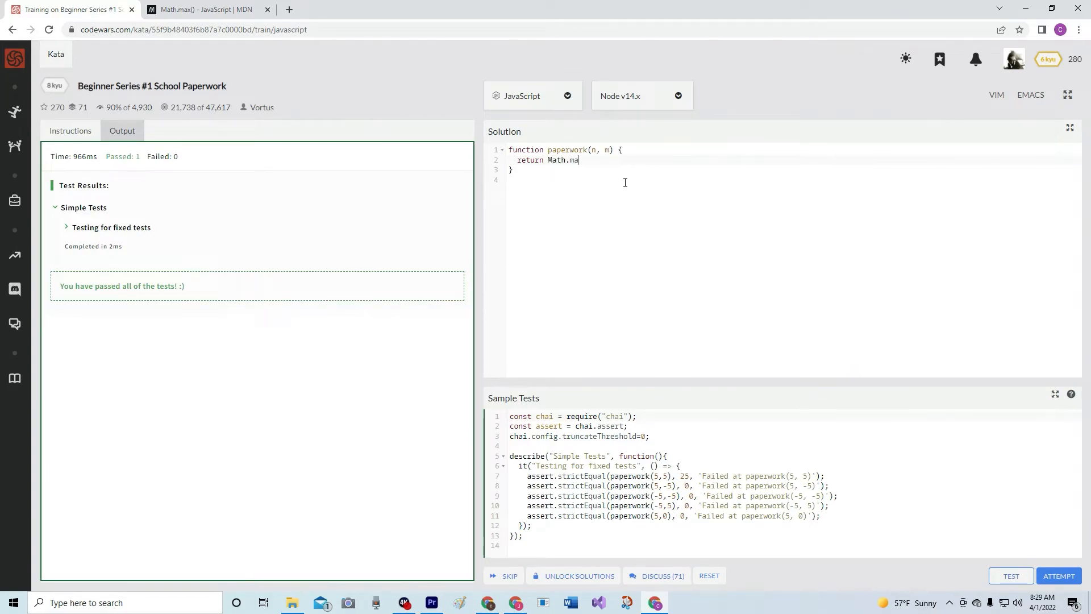
type("x(0")
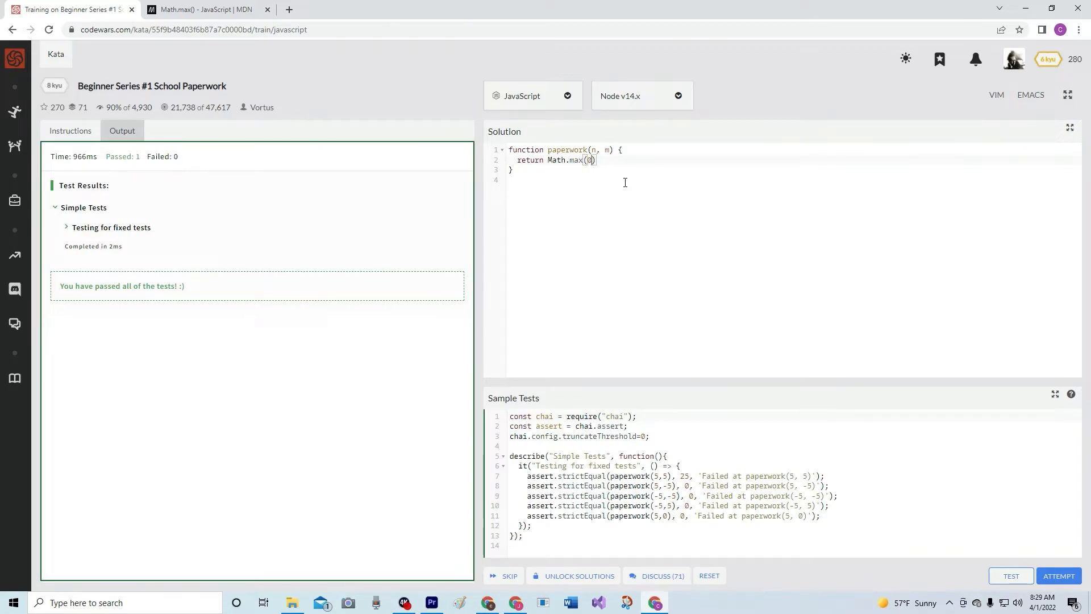
type(",n")
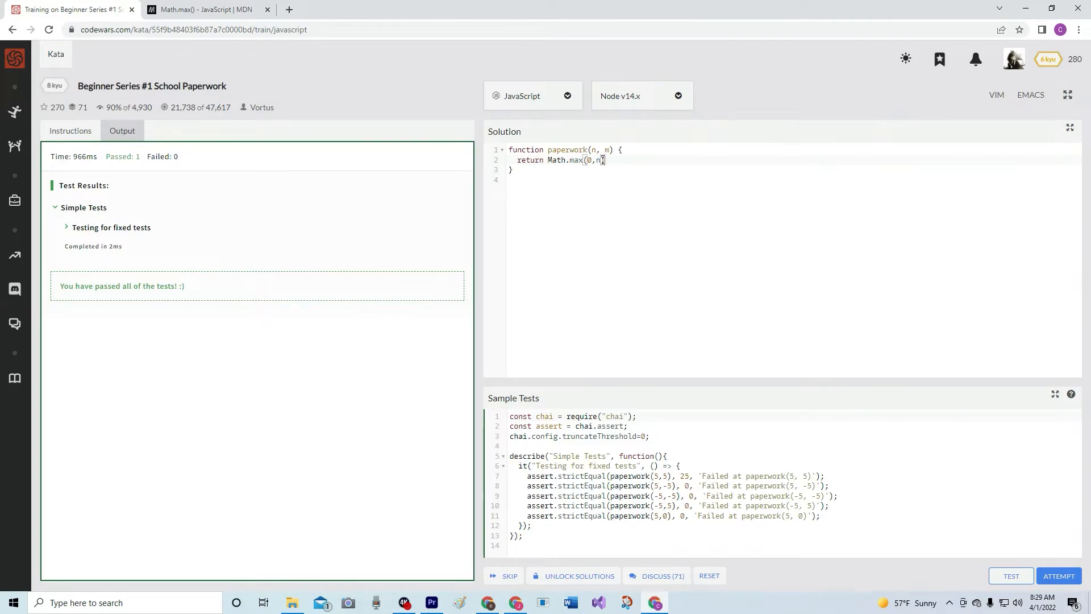
type("* M")
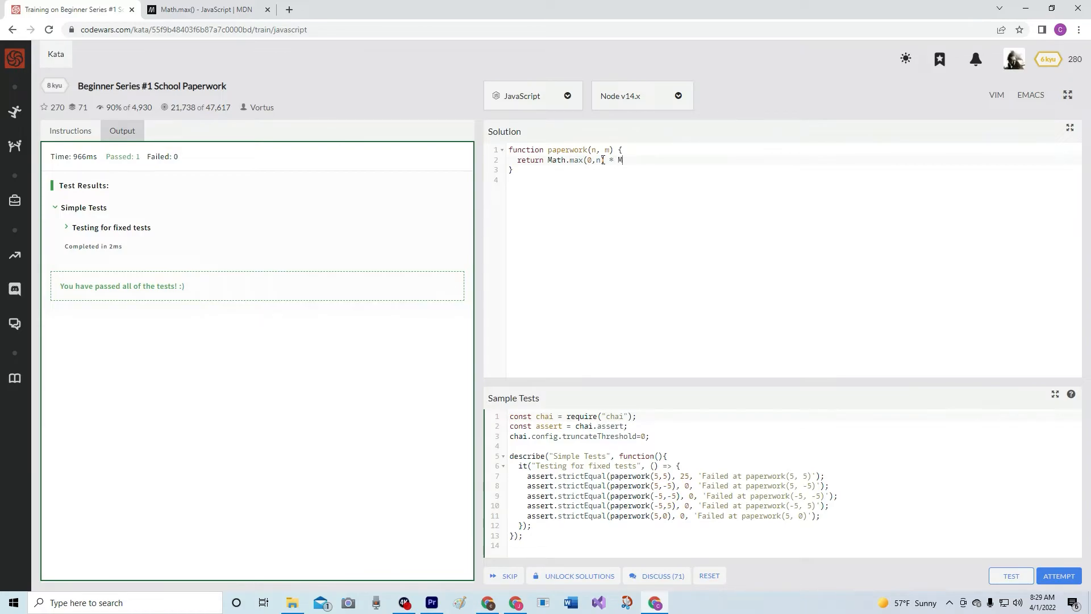
type("ath.max(0,")
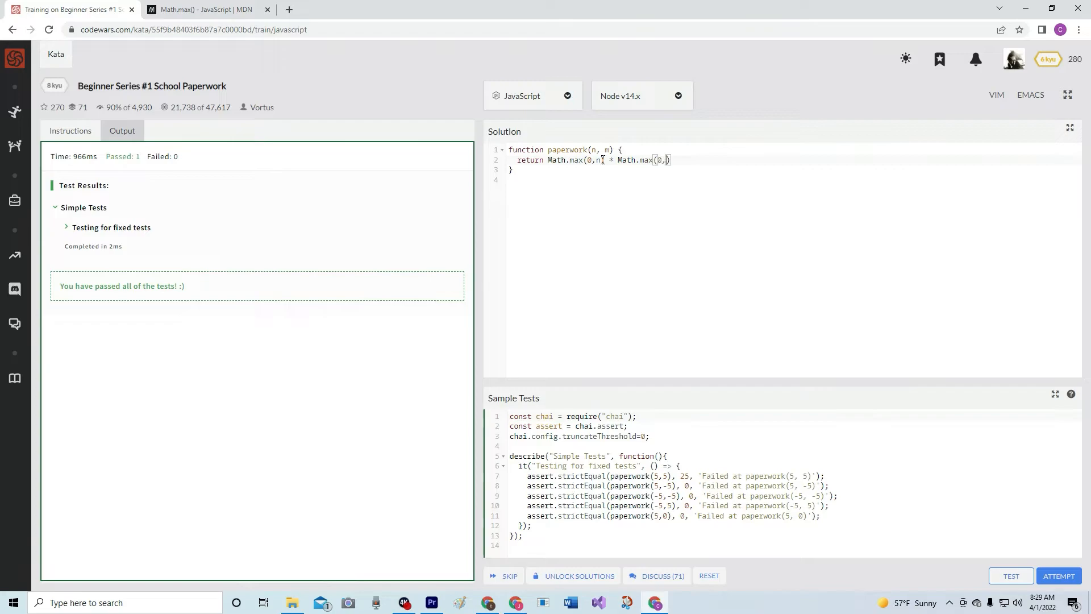
type("n")
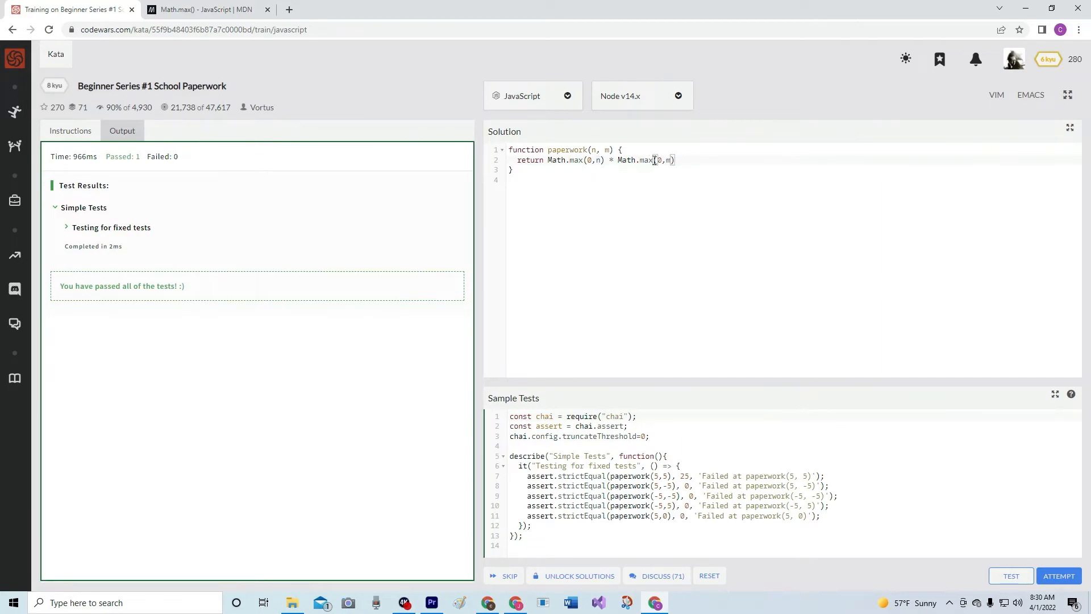
mouse_move(777, 286)
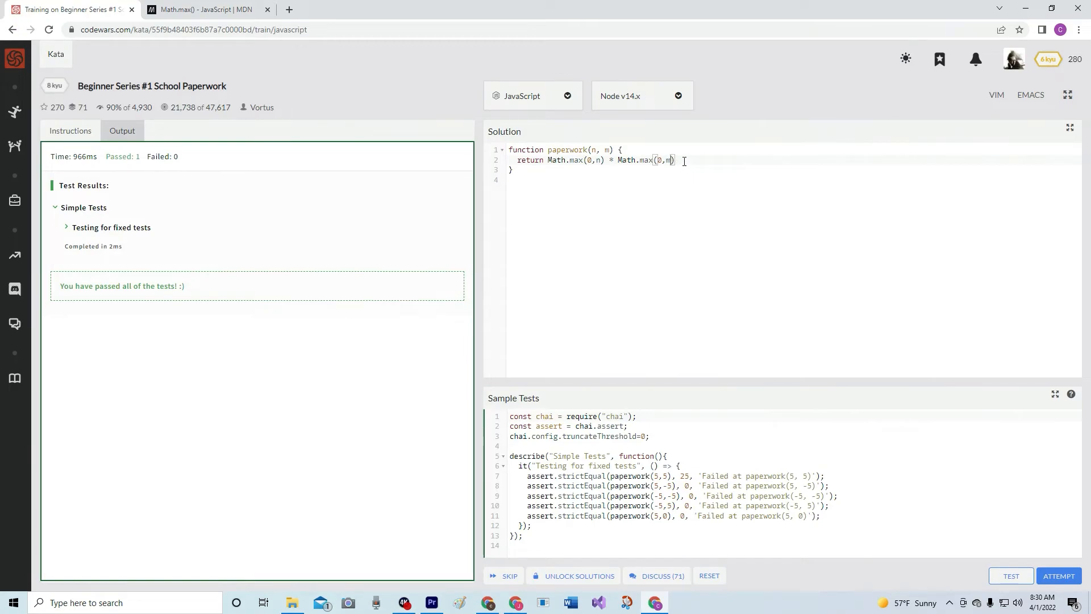
left_click(1059, 575)
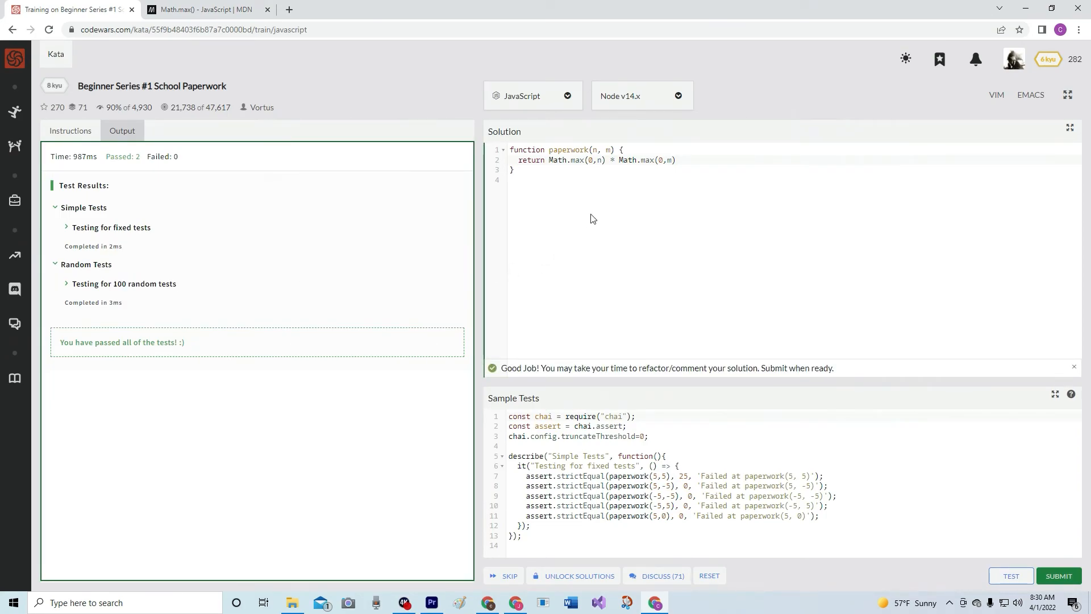
mouse_move(1058, 576)
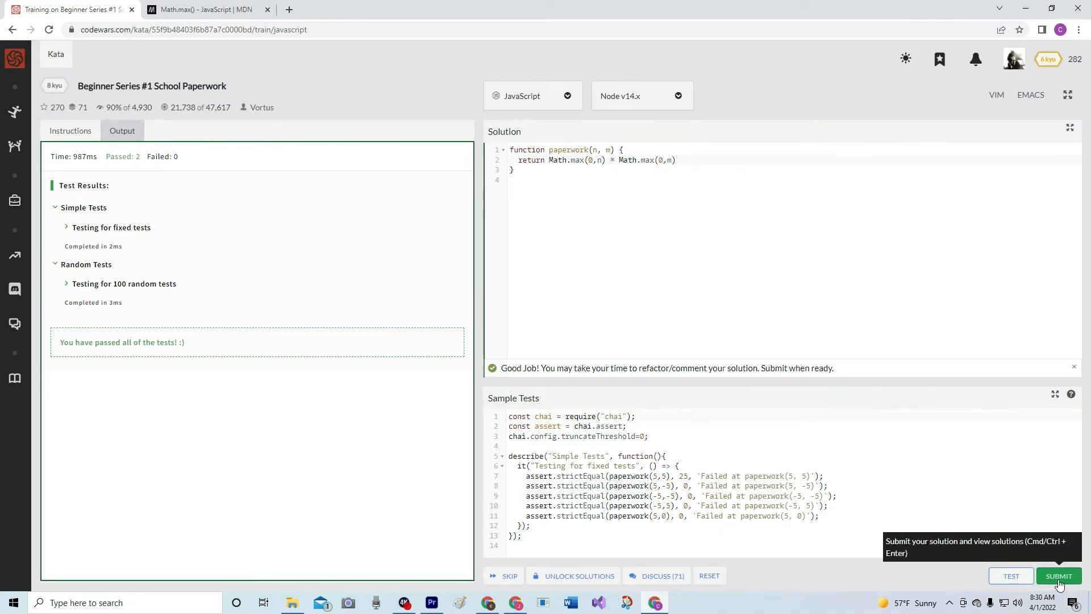
Submit the solution once the fixed and 100 random tests pass
left_click(1058, 575)
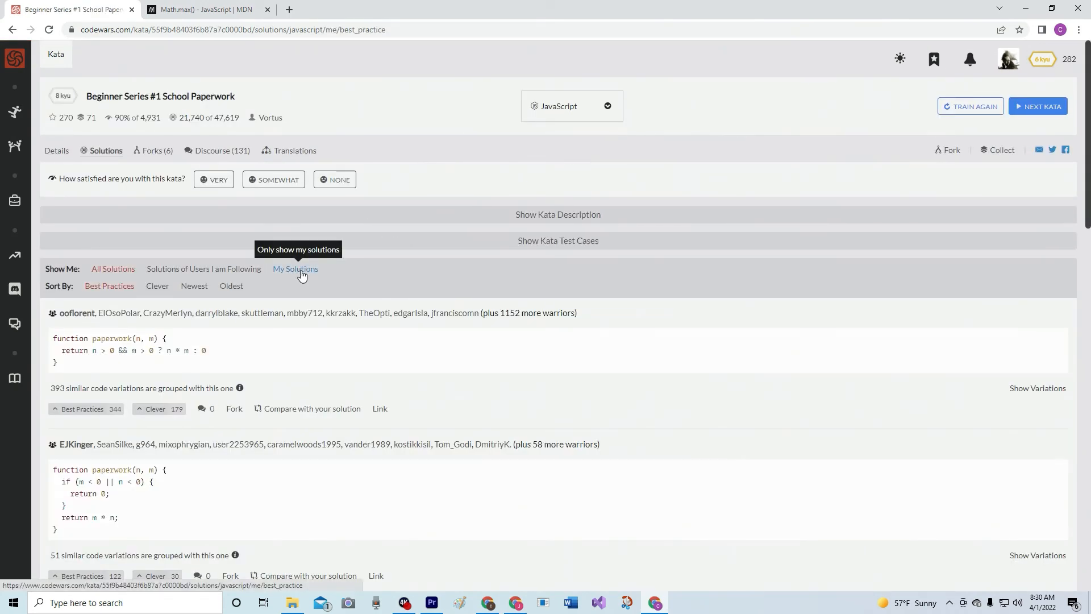
Show only my solutions, vote mine Best Practices, and rate the kata VERY satisfying
left_click(296, 268)
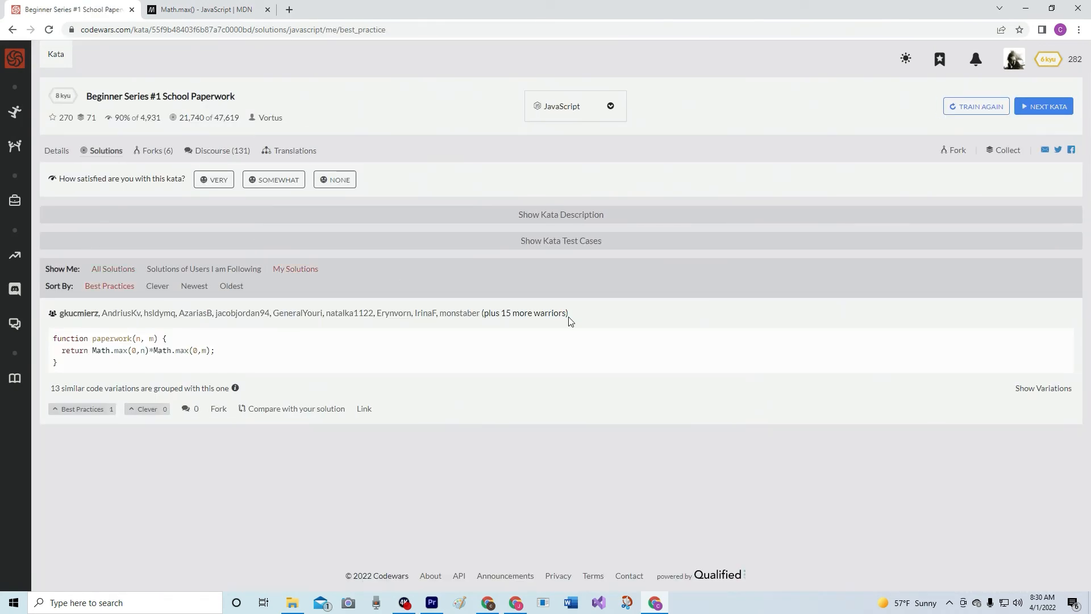
mouse_move(387, 322)
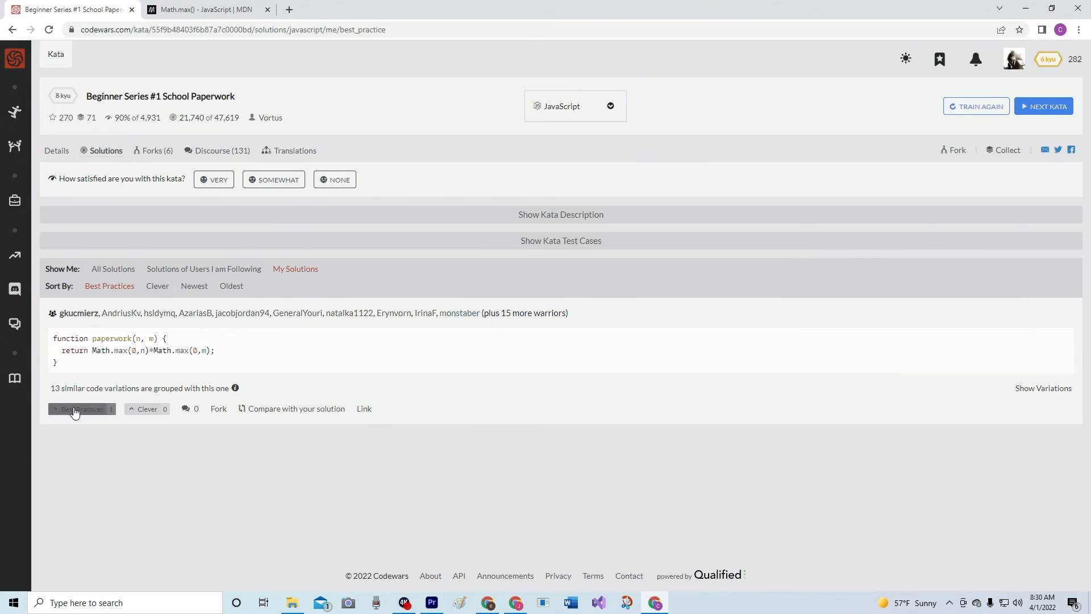
left_click(82, 408)
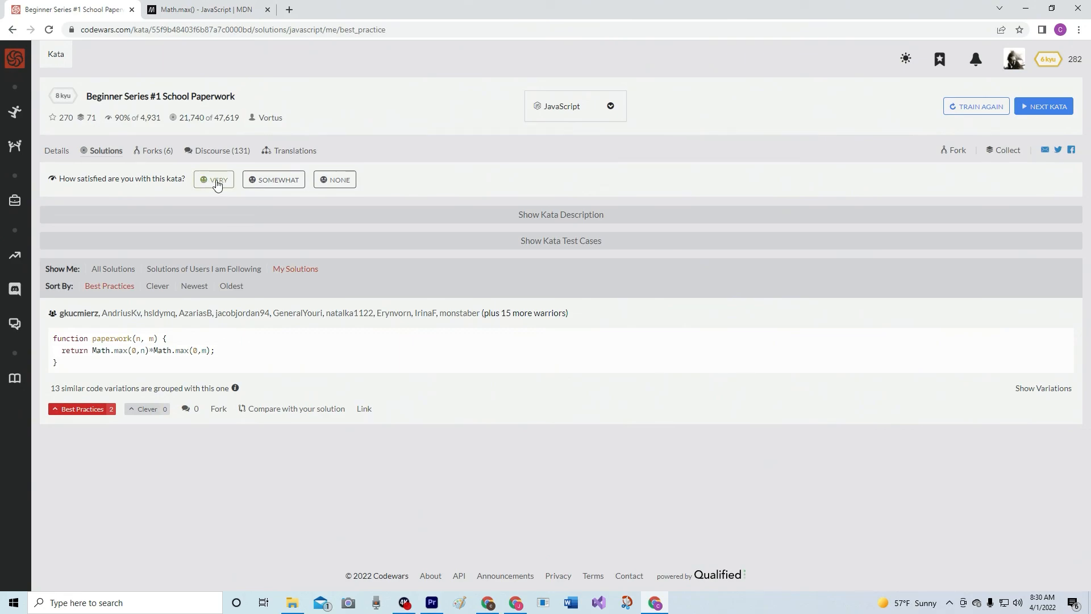
left_click(216, 179)
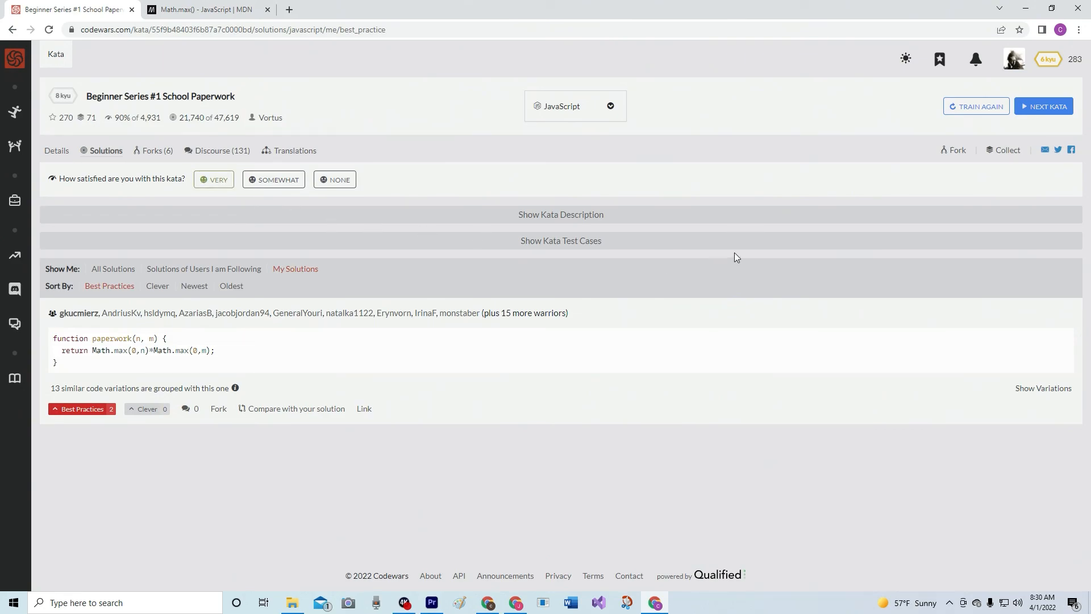